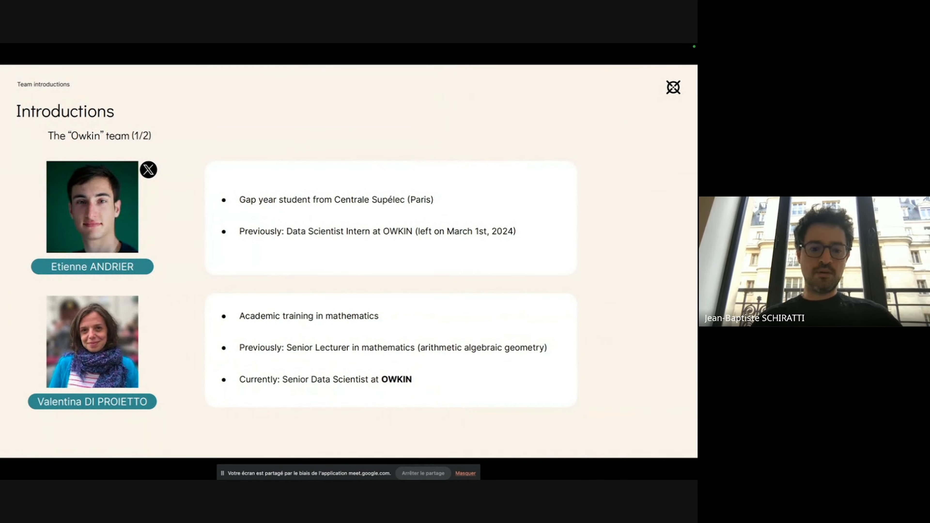
mouse_move(428, 155)
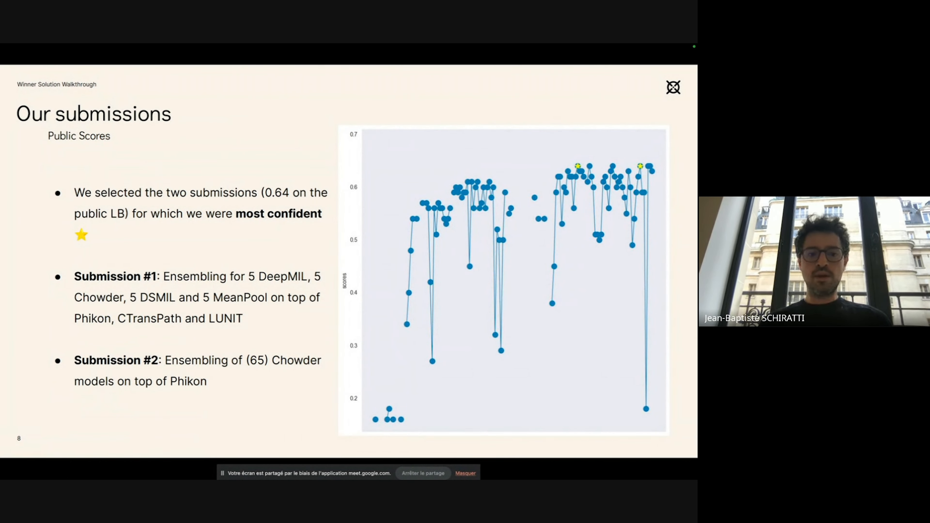
mouse_move(201, 308)
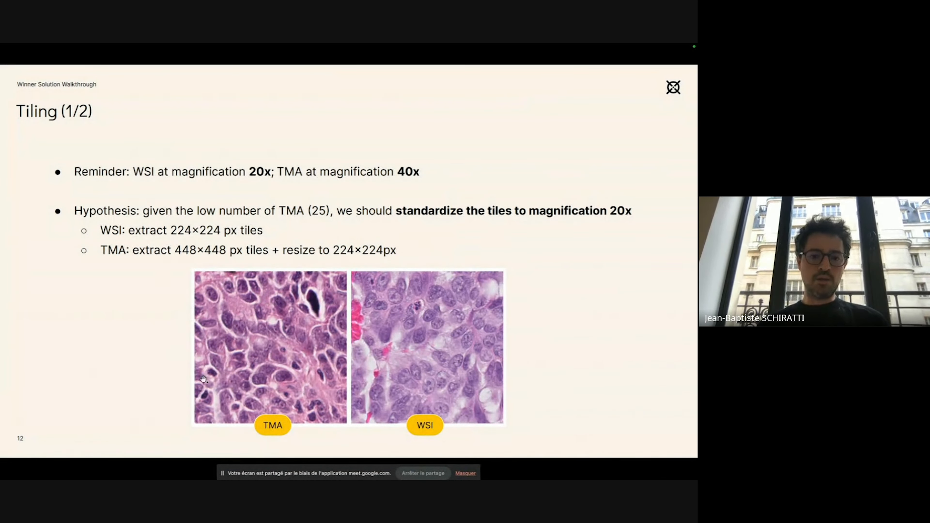
mouse_move(601, 360)
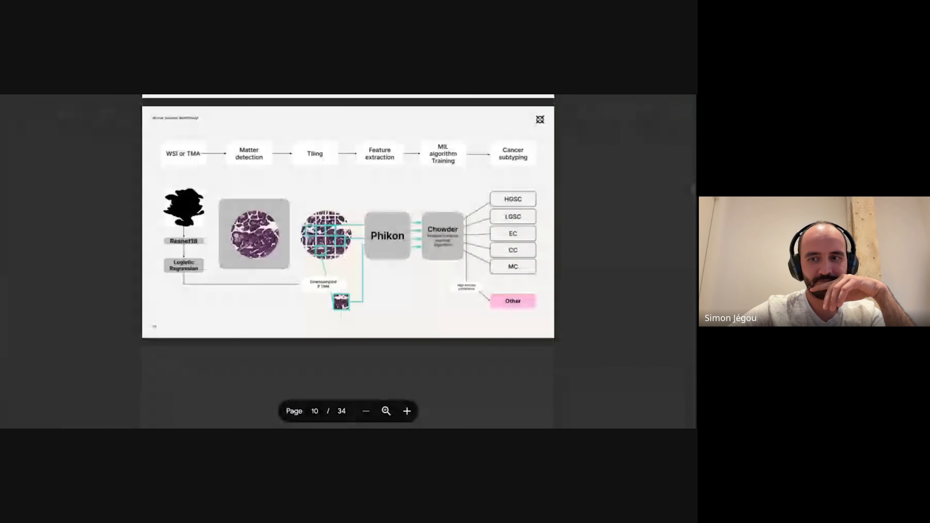
scroll("down", 3)
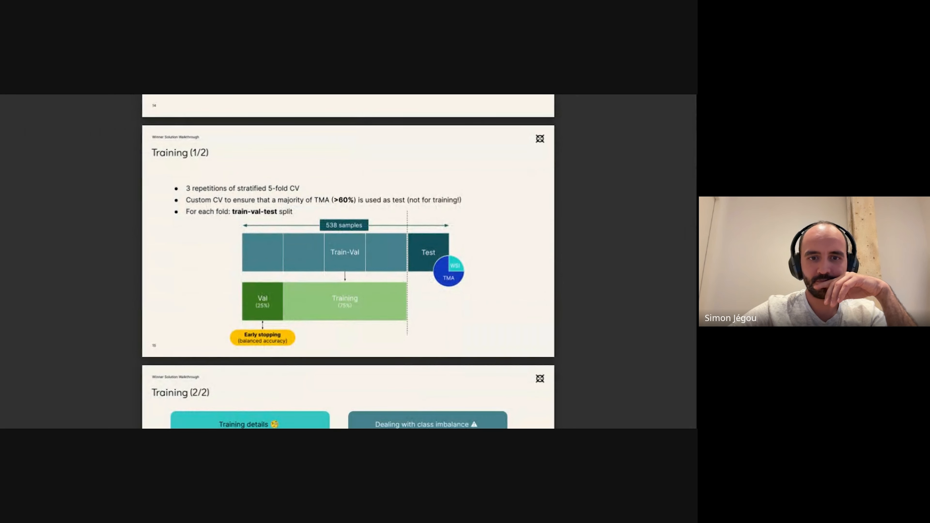
scroll("down", 3)
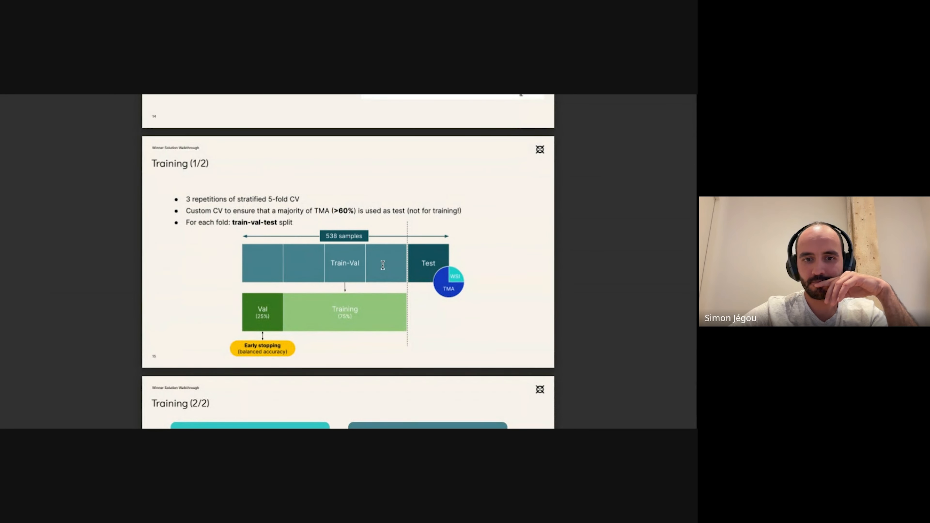
mouse_move(409, 269)
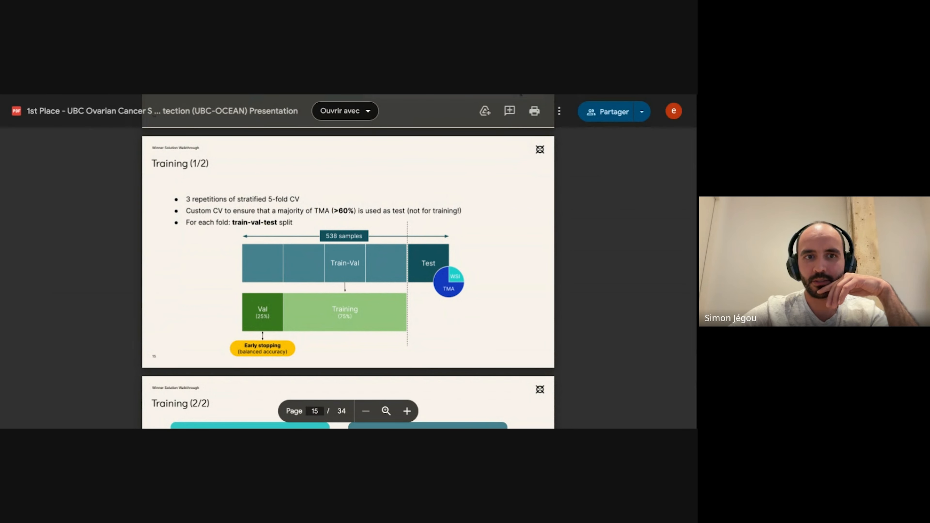
mouse_move(256, 408)
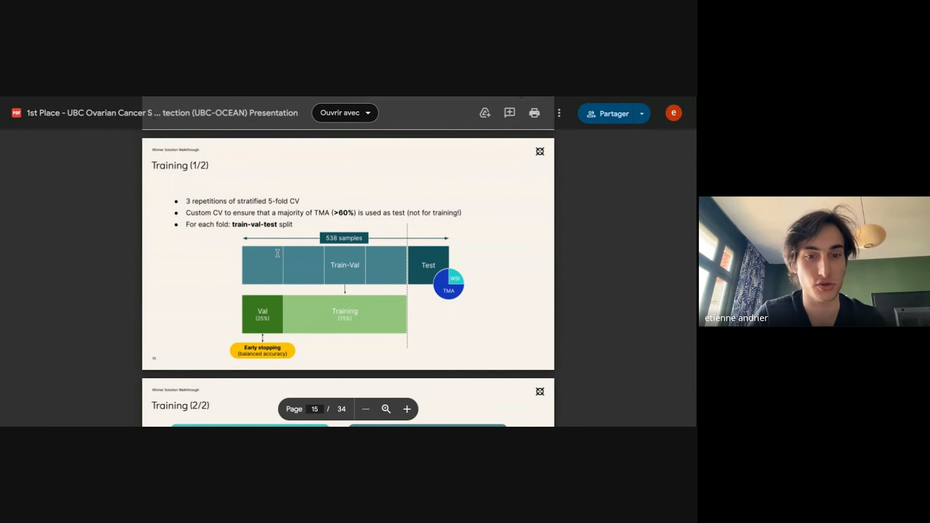
scroll("up", 3)
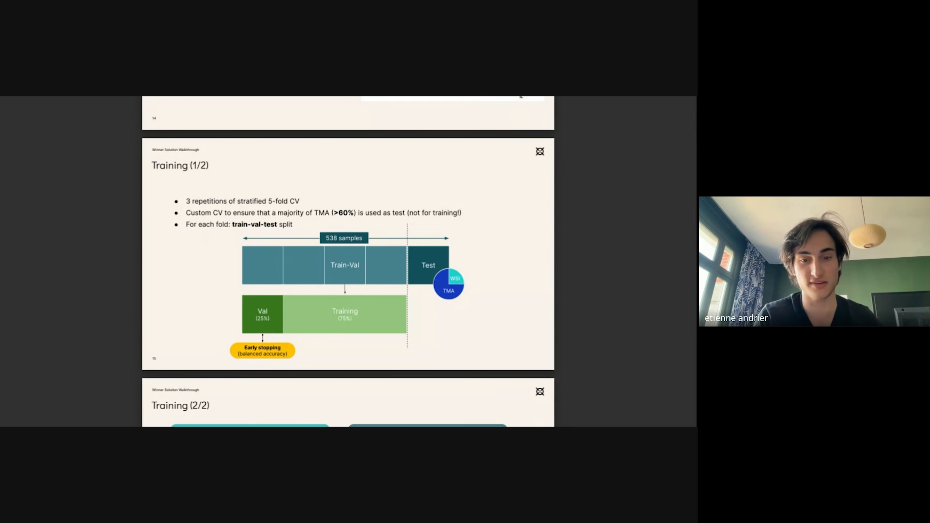
scroll("up", 3)
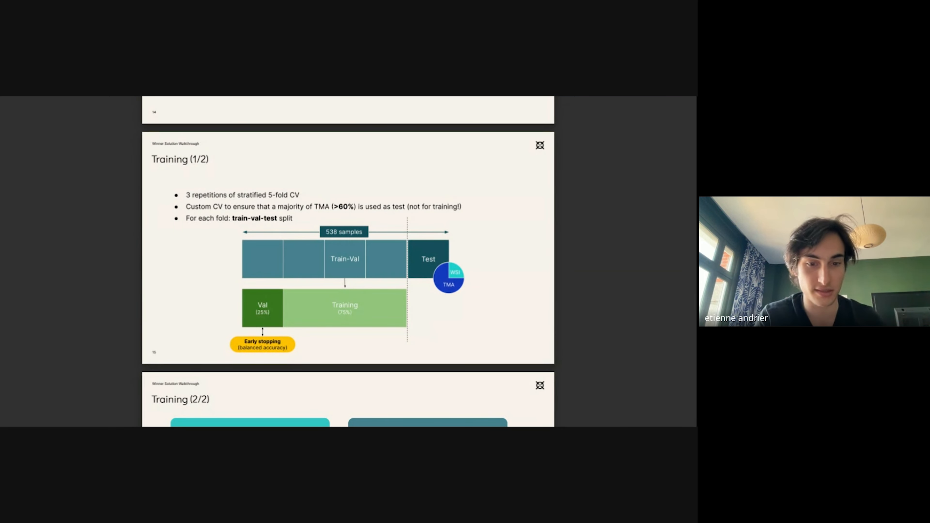
scroll("down", 3)
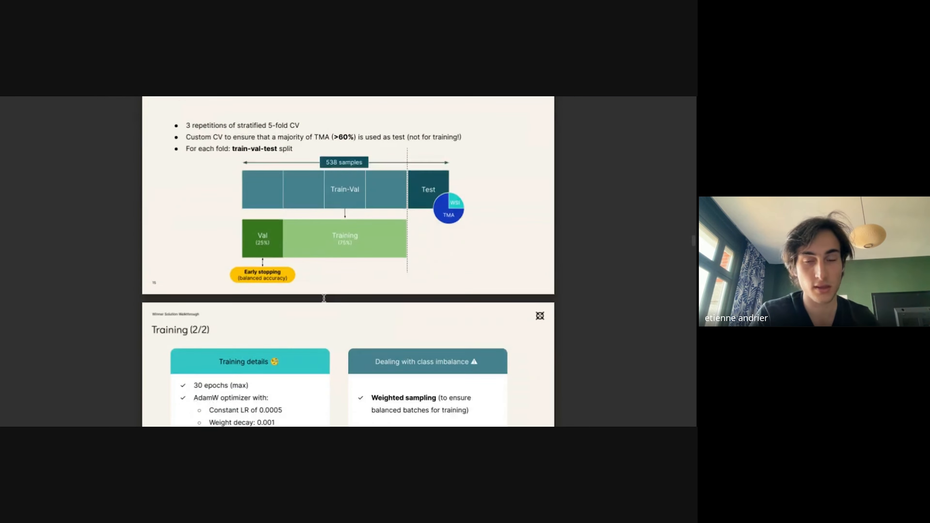
scroll("down", 3)
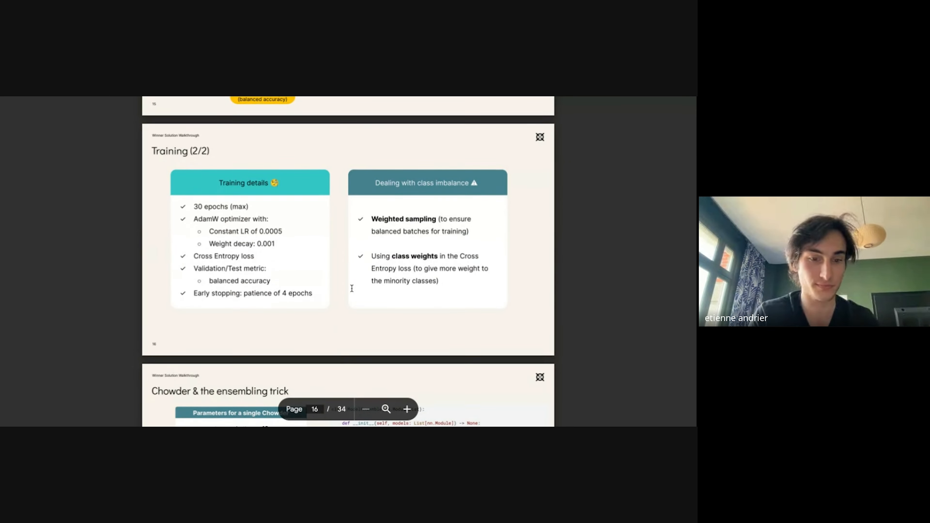
scroll("down", 3)
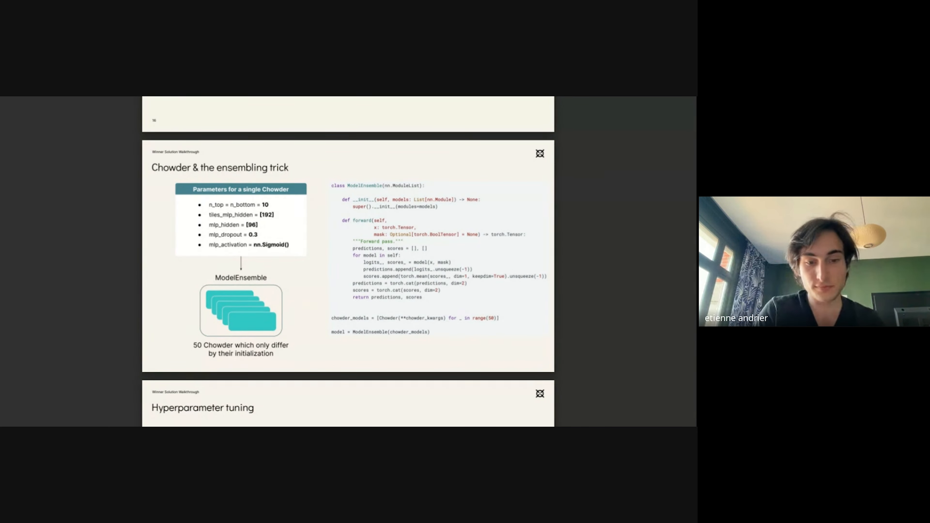
scroll("down", 3)
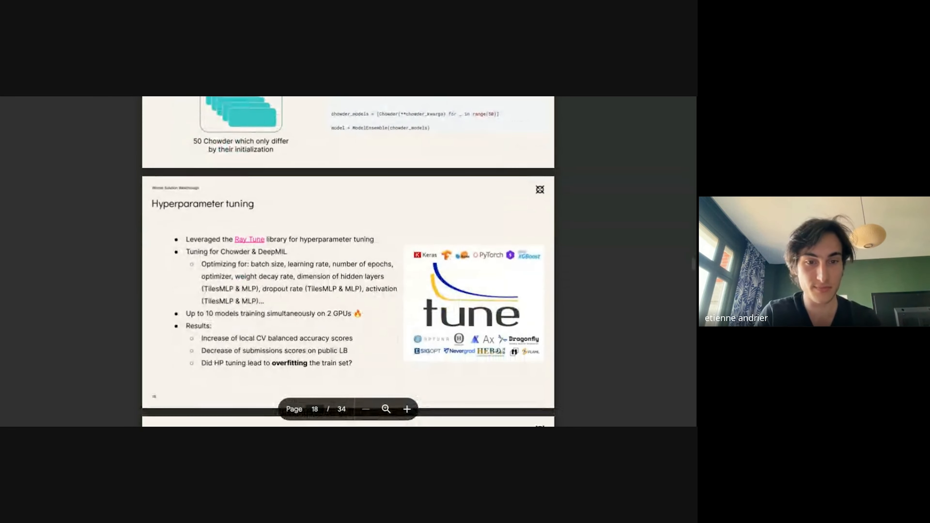
scroll("down", 3)
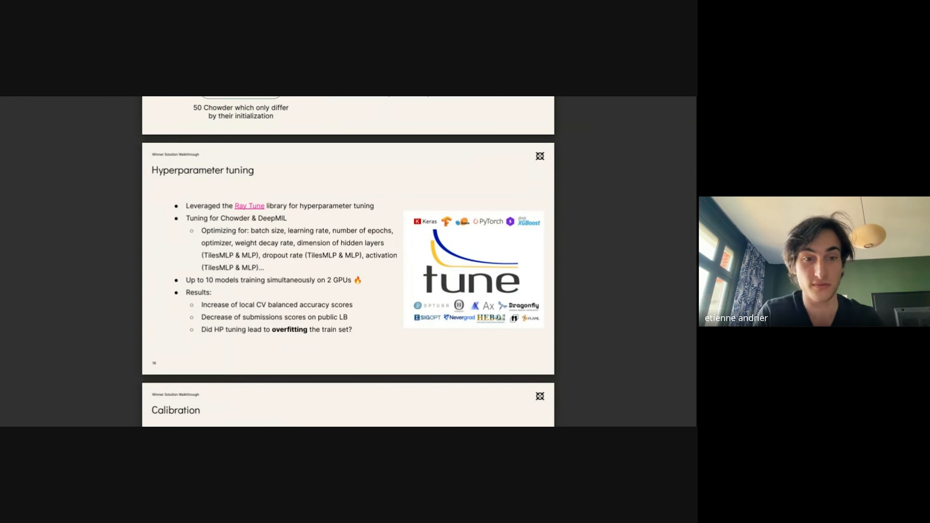
scroll("down", 3)
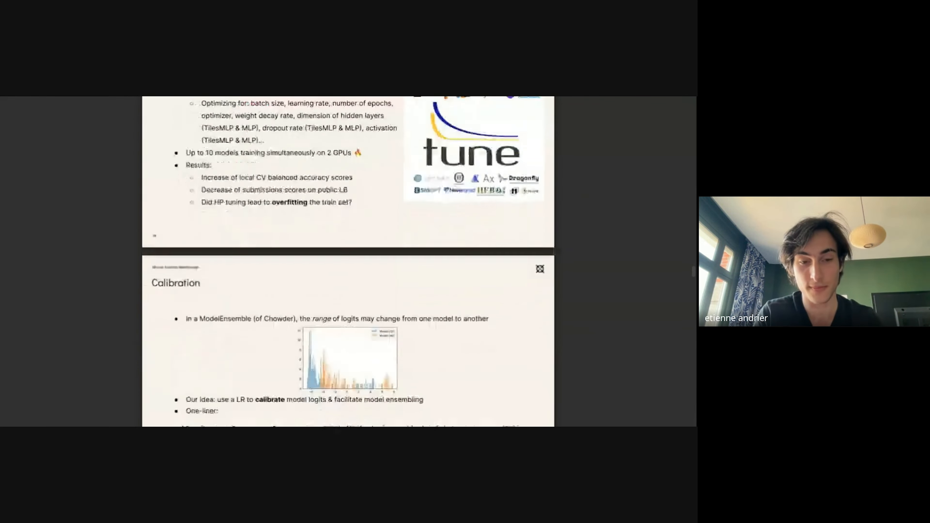
scroll("down", 3)
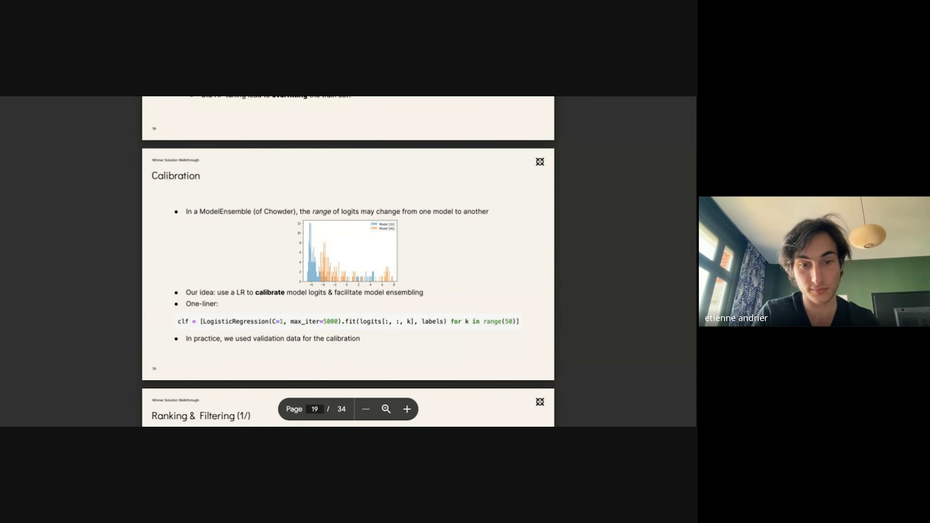
scroll("down", 3)
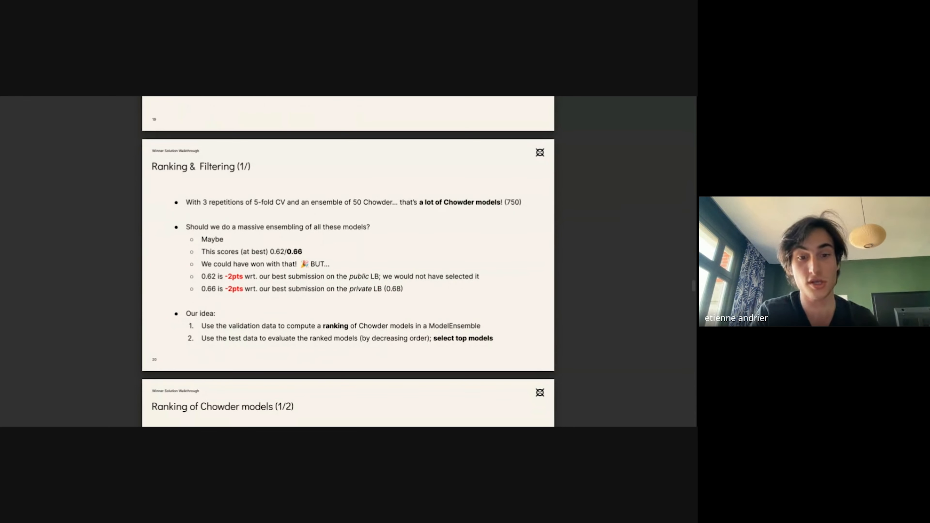
scroll("up", 3)
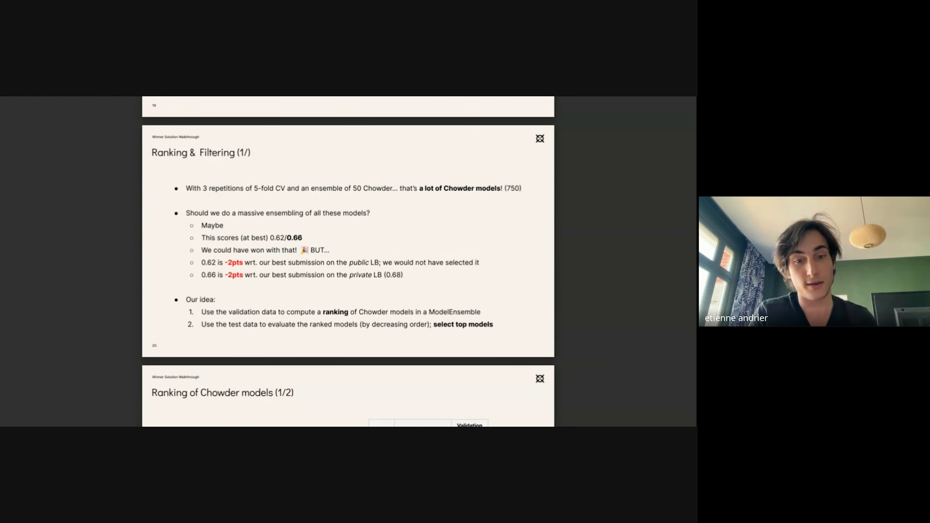
scroll("up", 3)
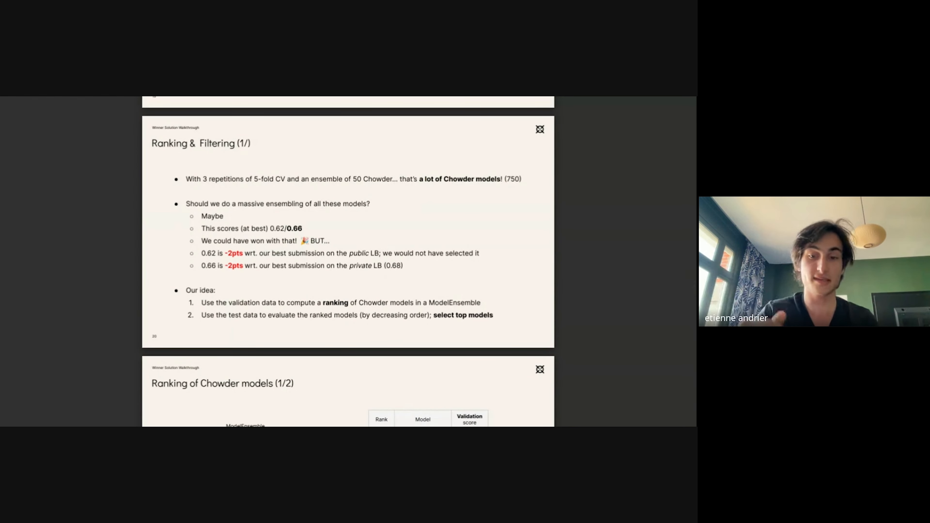
scroll("up", 3)
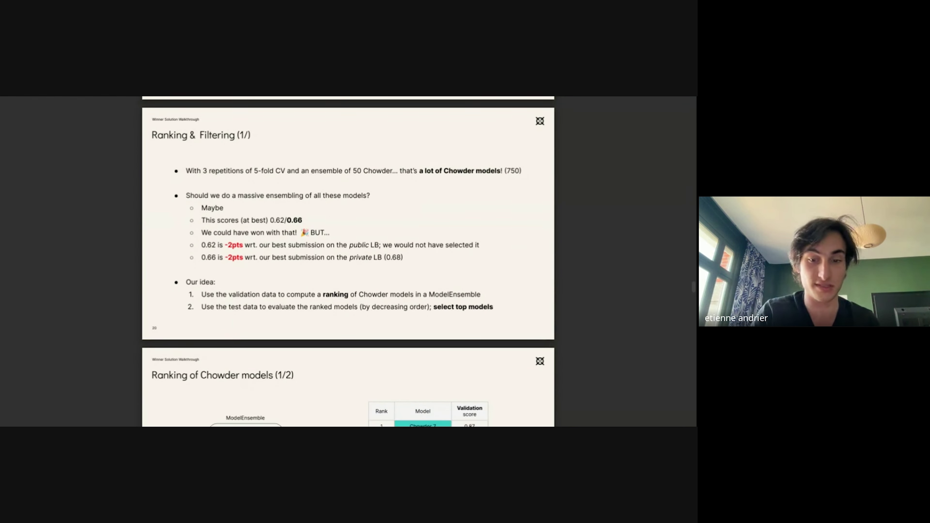
scroll("down", 3)
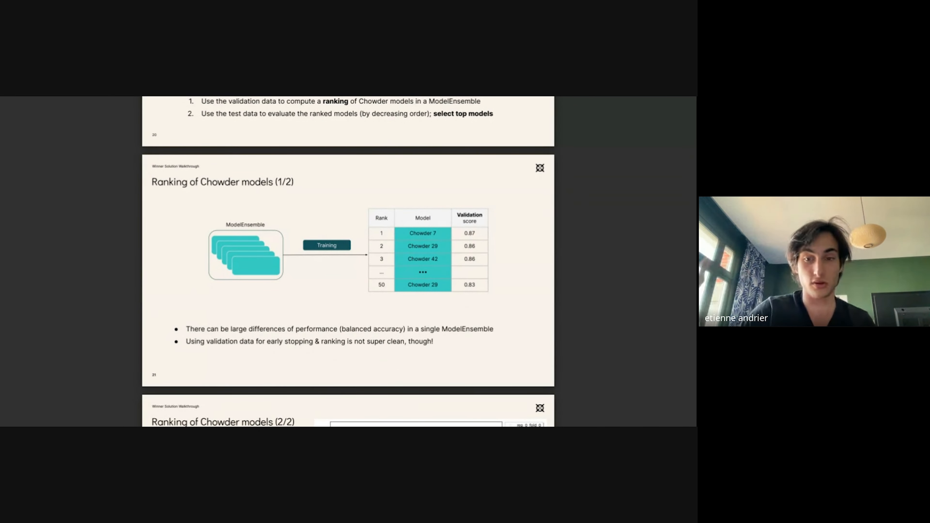
scroll("down", 3)
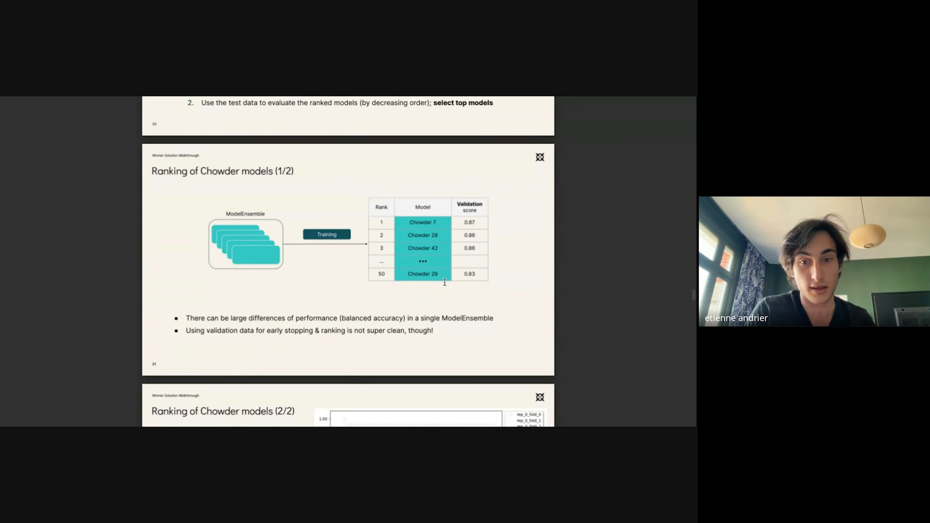
scroll("up", 3)
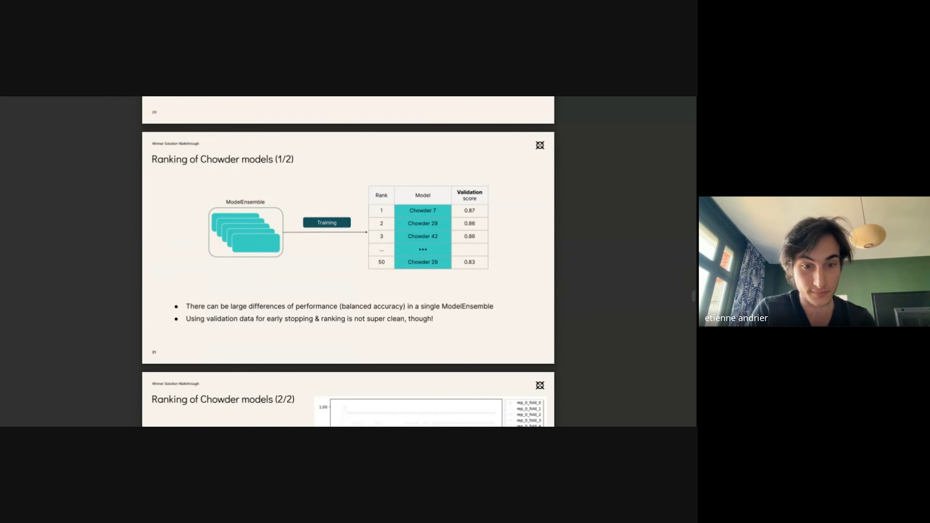
scroll("down", 3)
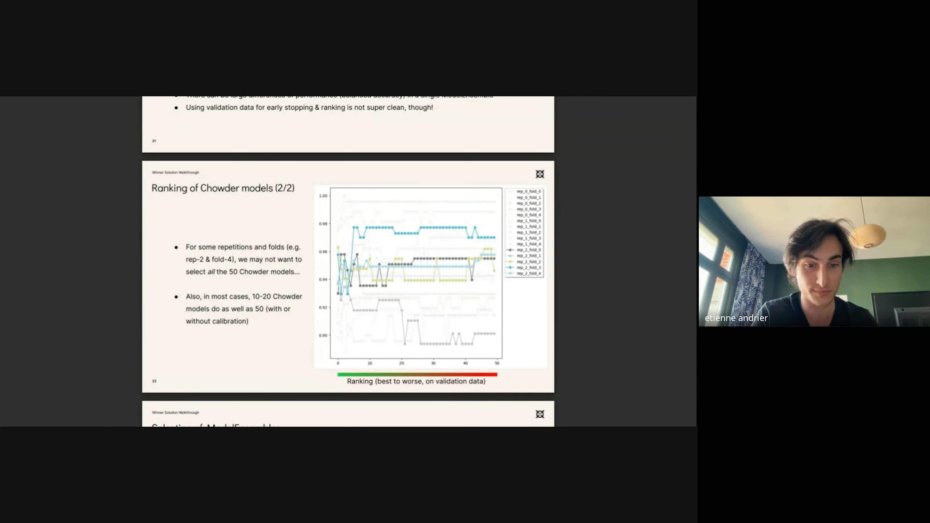
scroll("down", 3)
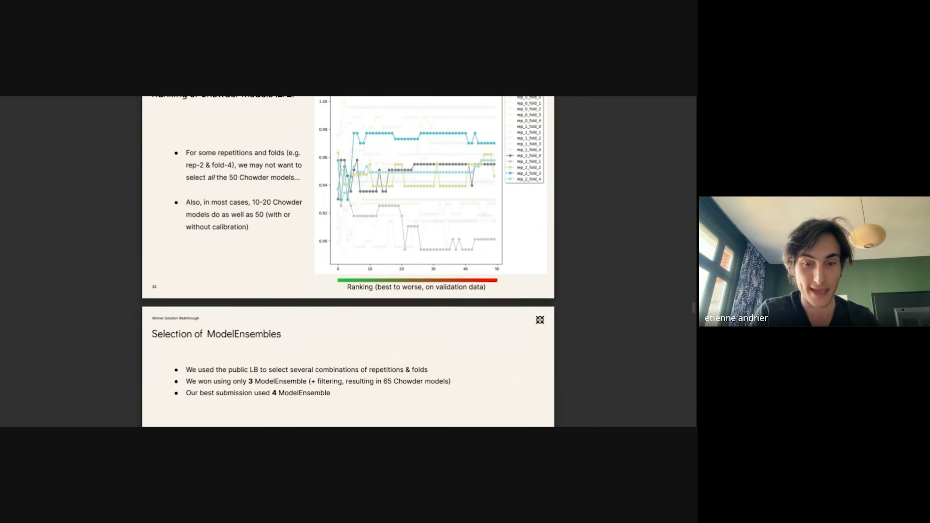
scroll("down", 3)
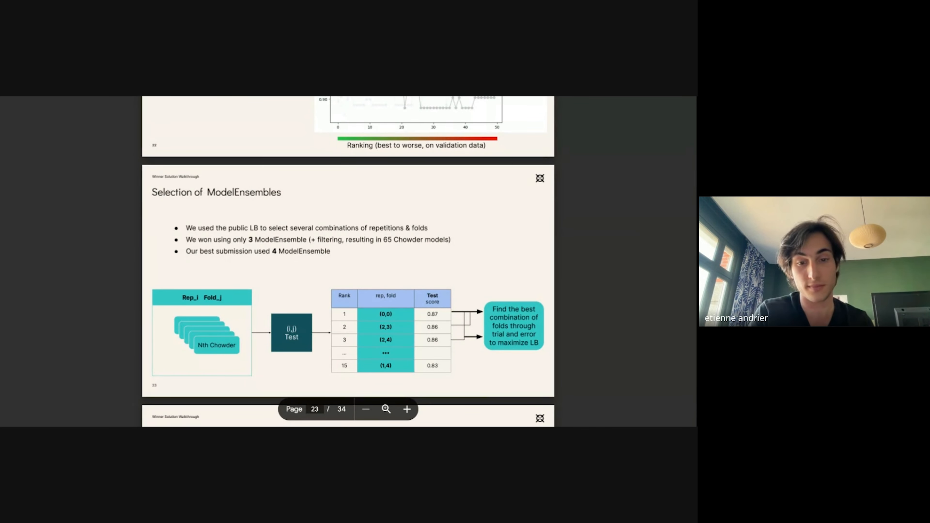
scroll("down", 3)
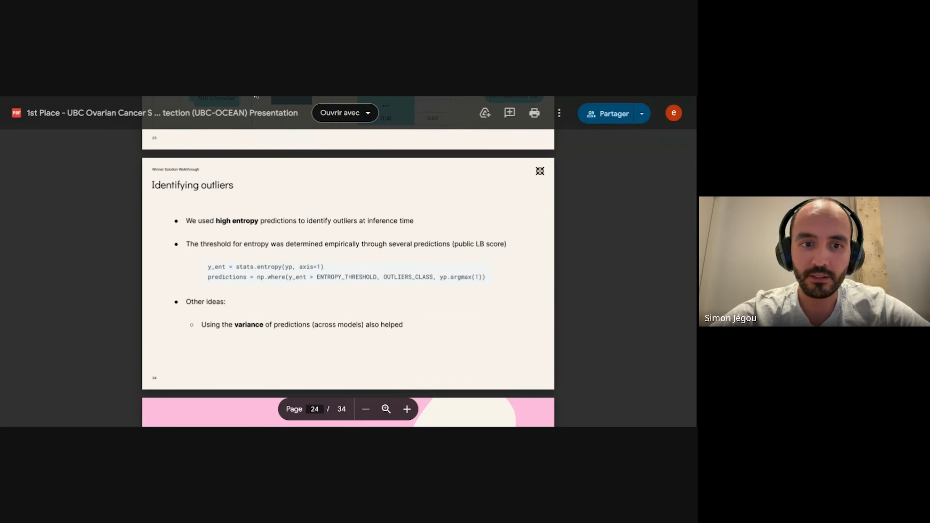
mouse_move(253, 410)
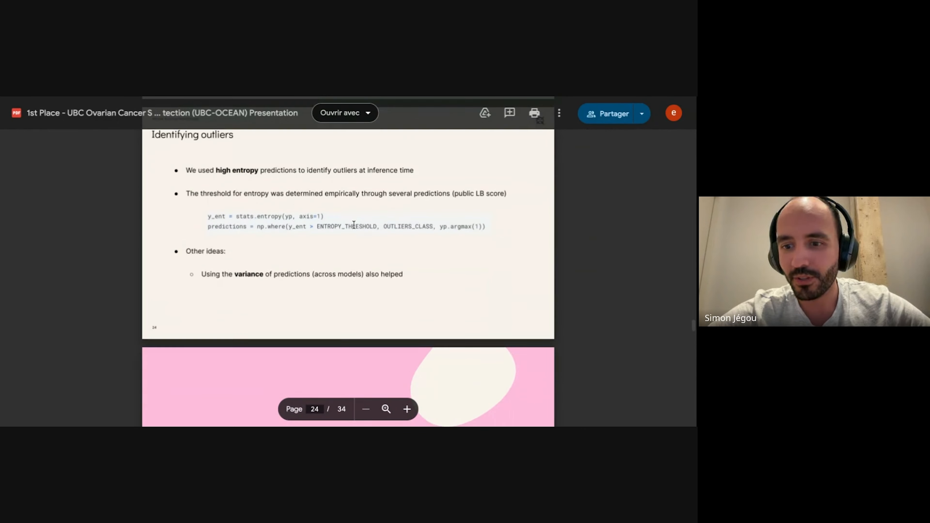
scroll("down", 3)
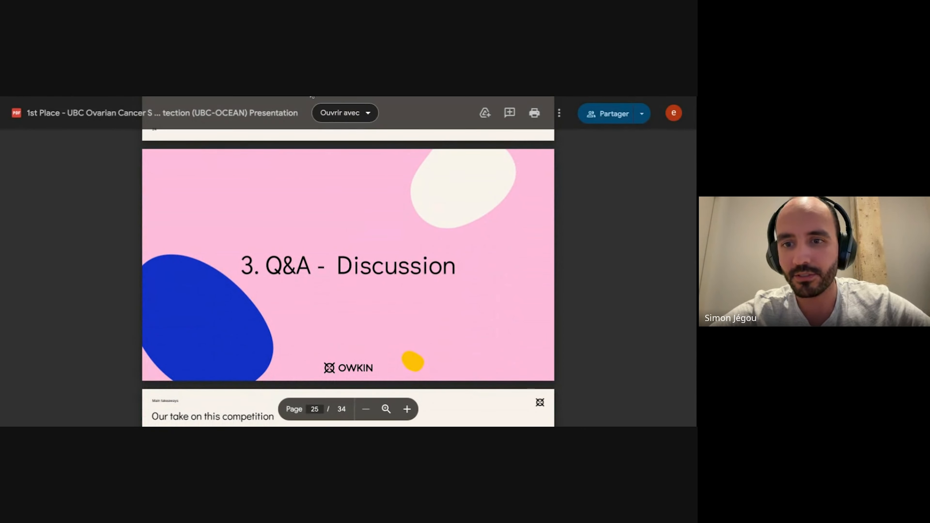